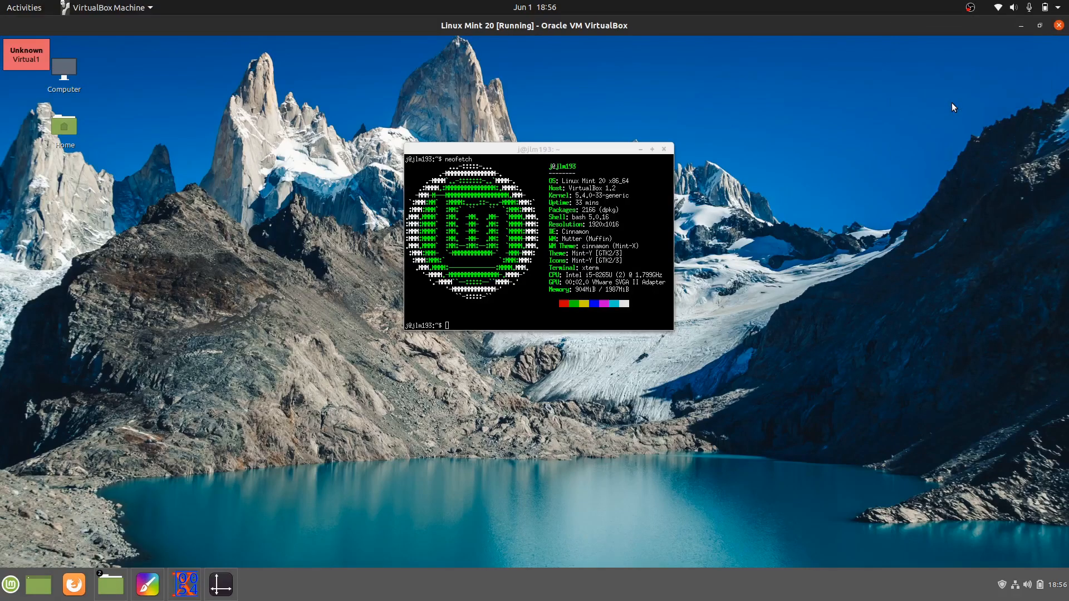
mouse_move(811, 173)
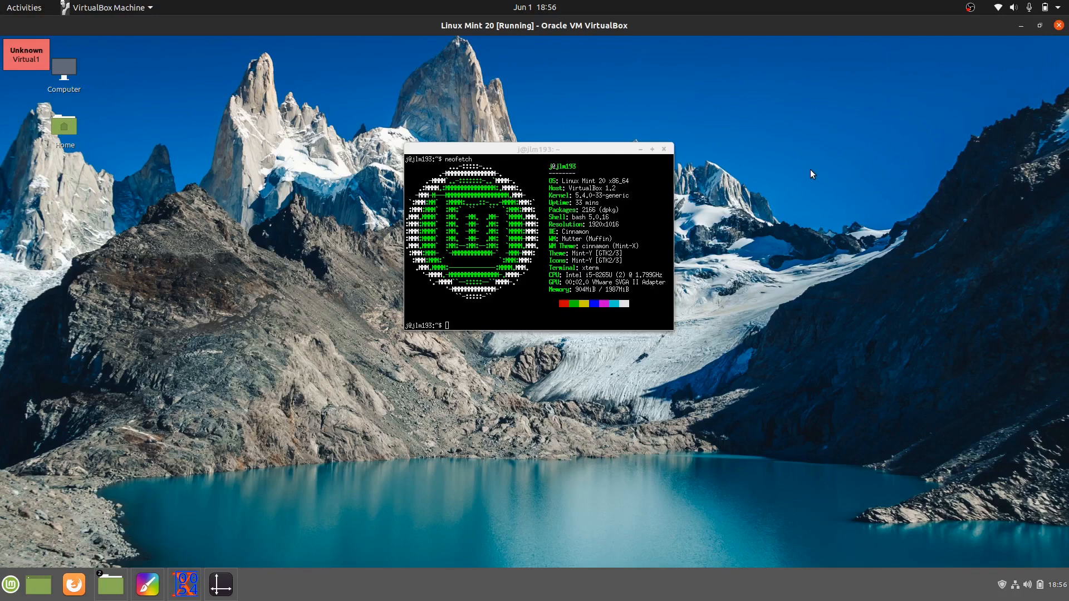
mouse_move(585, 128)
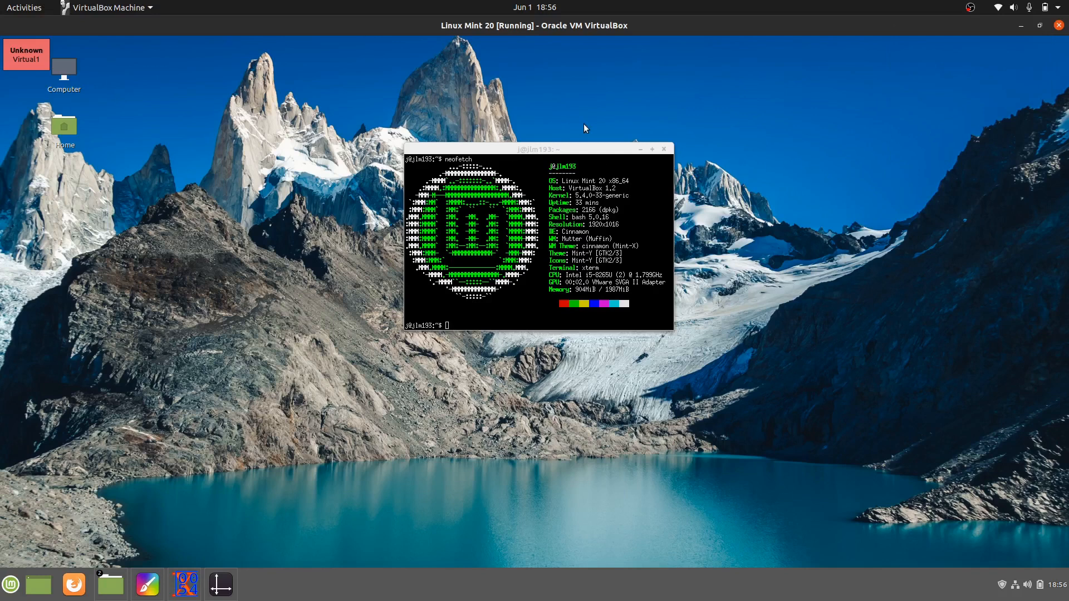
Drag the neofetch Terminal window left and right to inspect its Mint-Y system info
drag(539, 149, 557, 143)
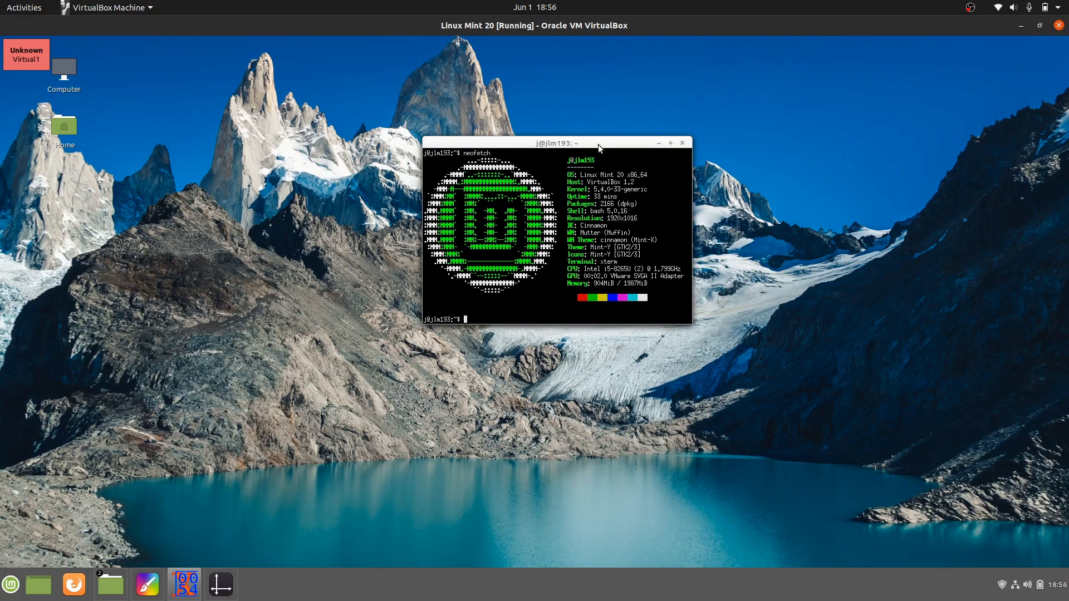
drag(557, 143, 496, 145)
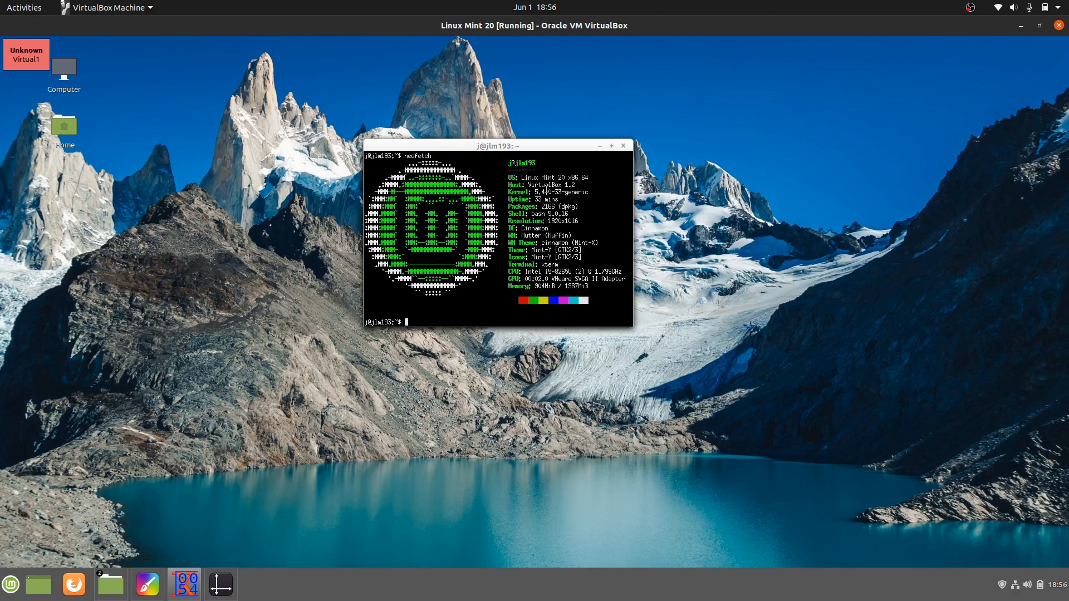
drag(495, 145, 558, 147)
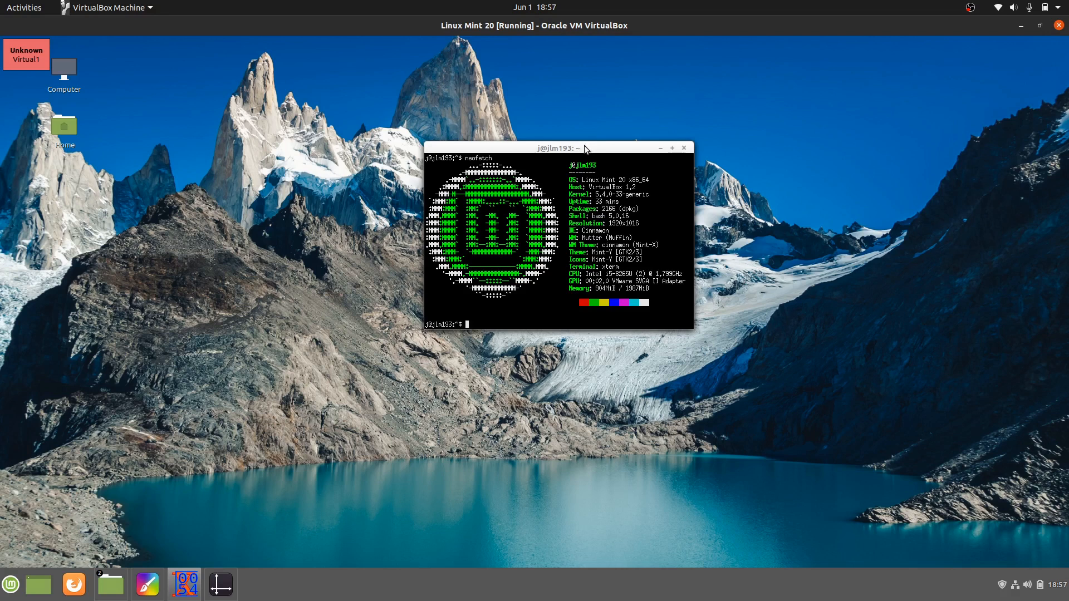
drag(582, 147, 550, 149)
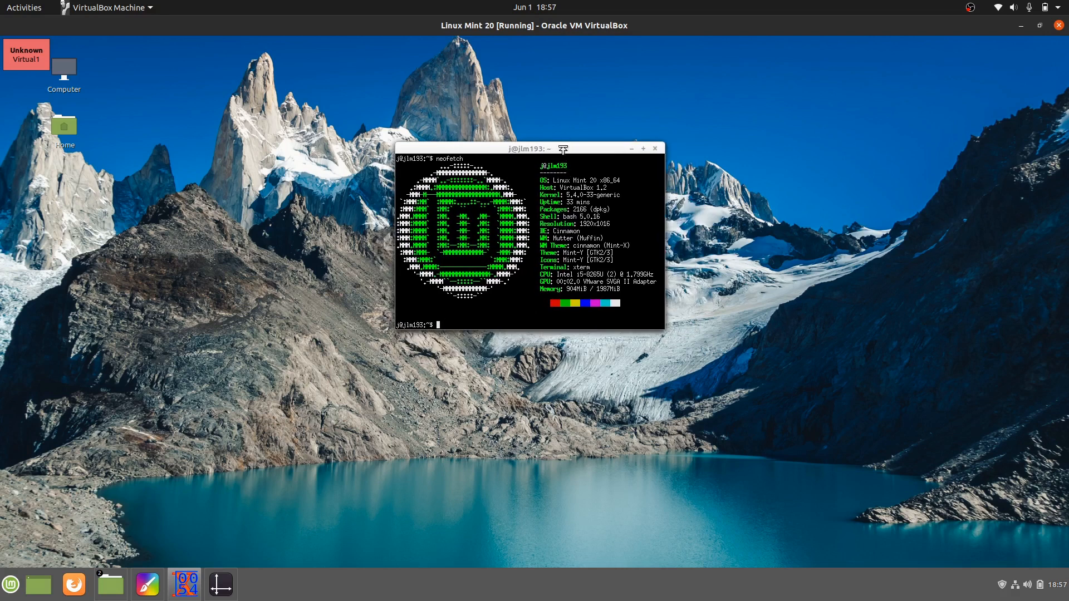
mouse_move(307, 426)
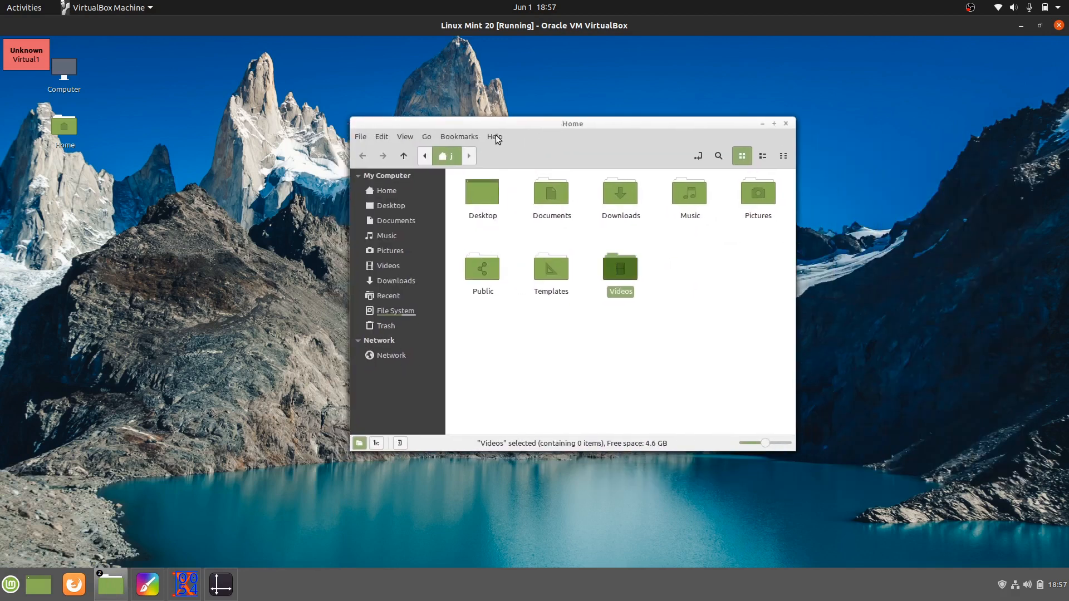
View Nemo's About dialog, select the 4.6.2 version text, and close it
click(494, 136)
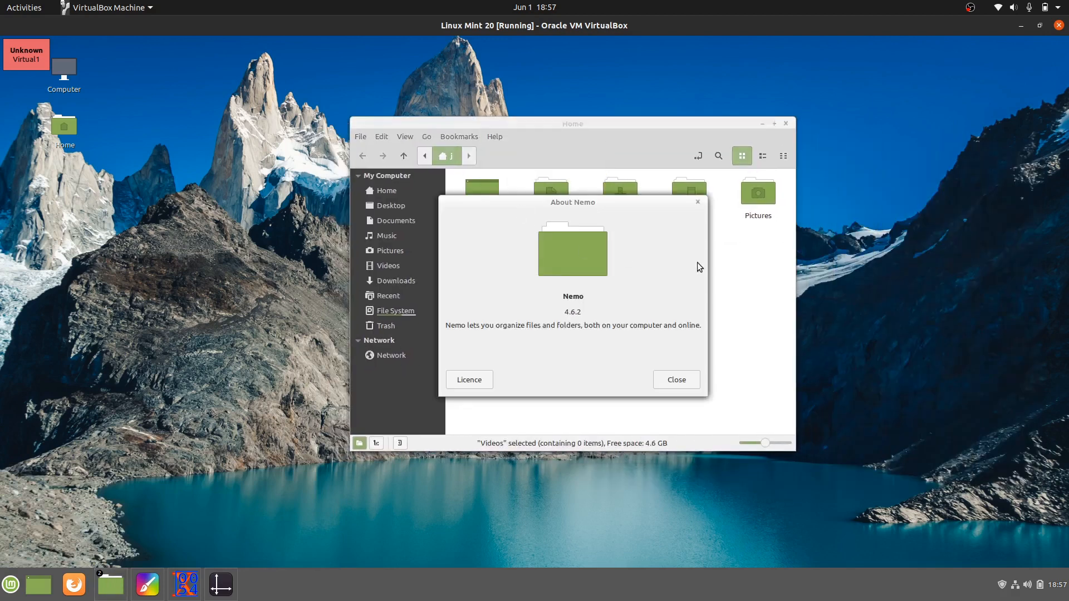
double_click(573, 312)
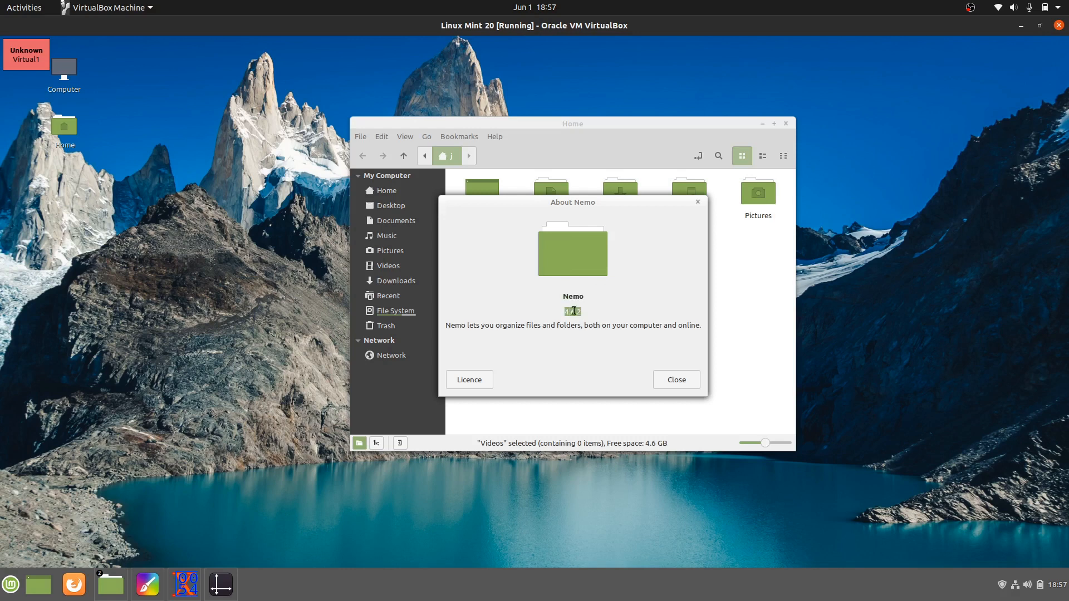
double_click(573, 311)
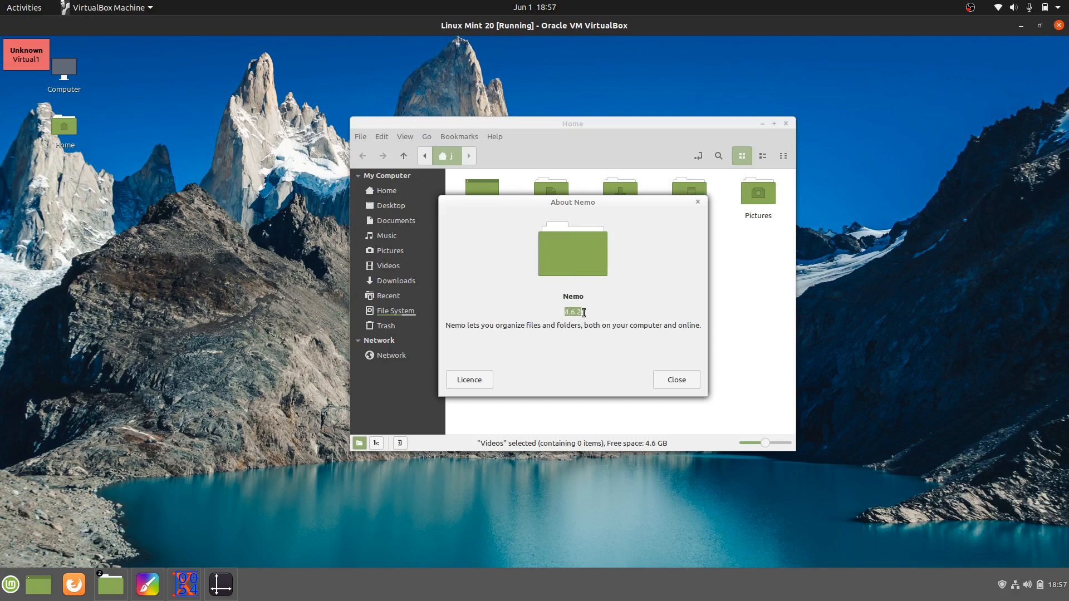
click(675, 379)
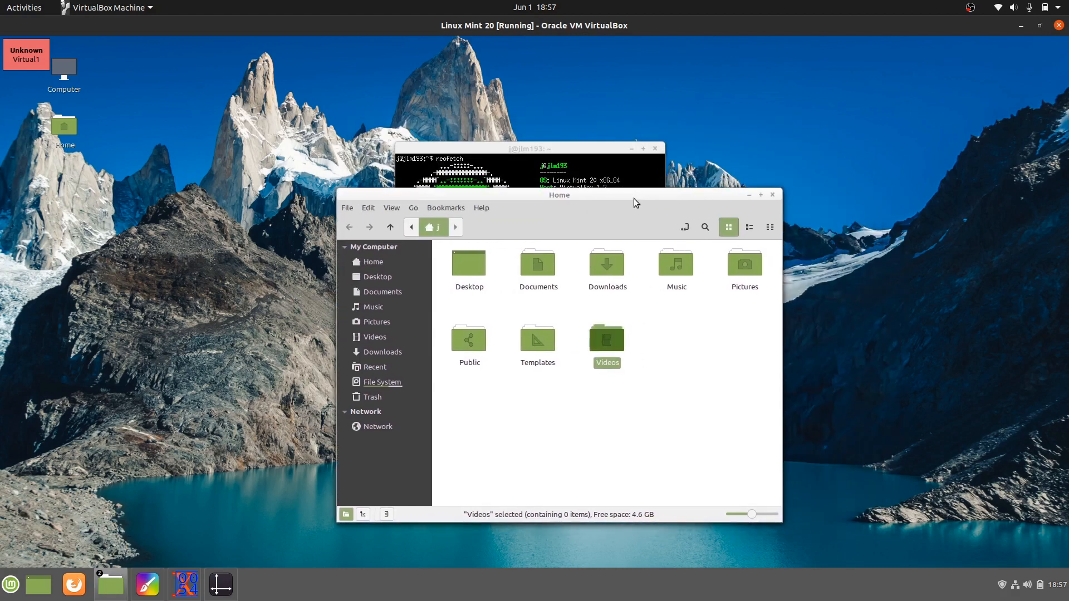
mouse_move(749, 201)
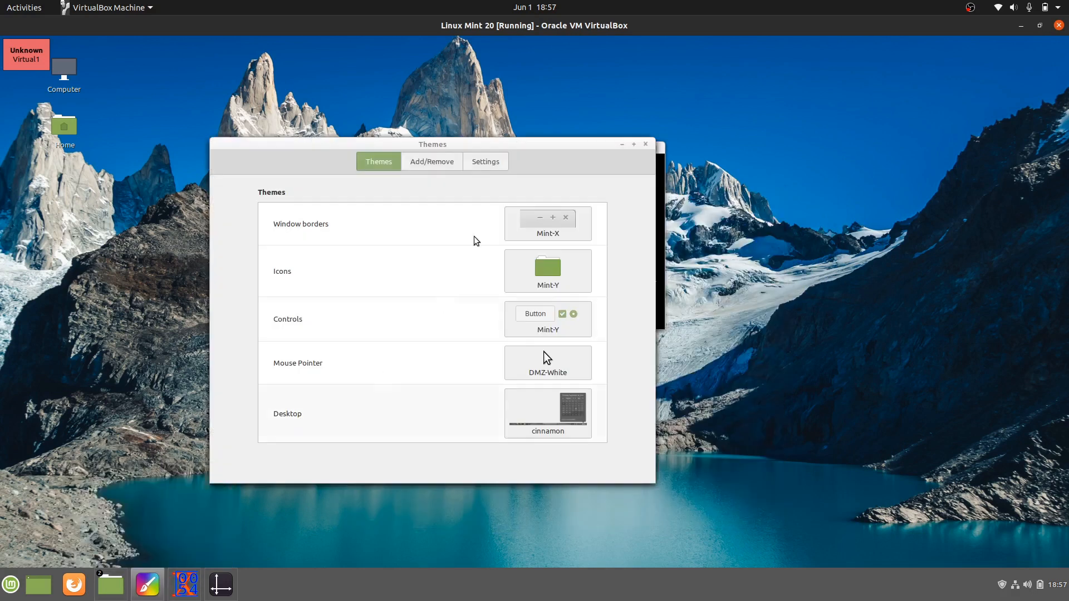
Enlarge the Themes window, set Mint-Y-Aqua icons and DMZ-Black pointer, and show control themes
drag(431, 144, 414, 93)
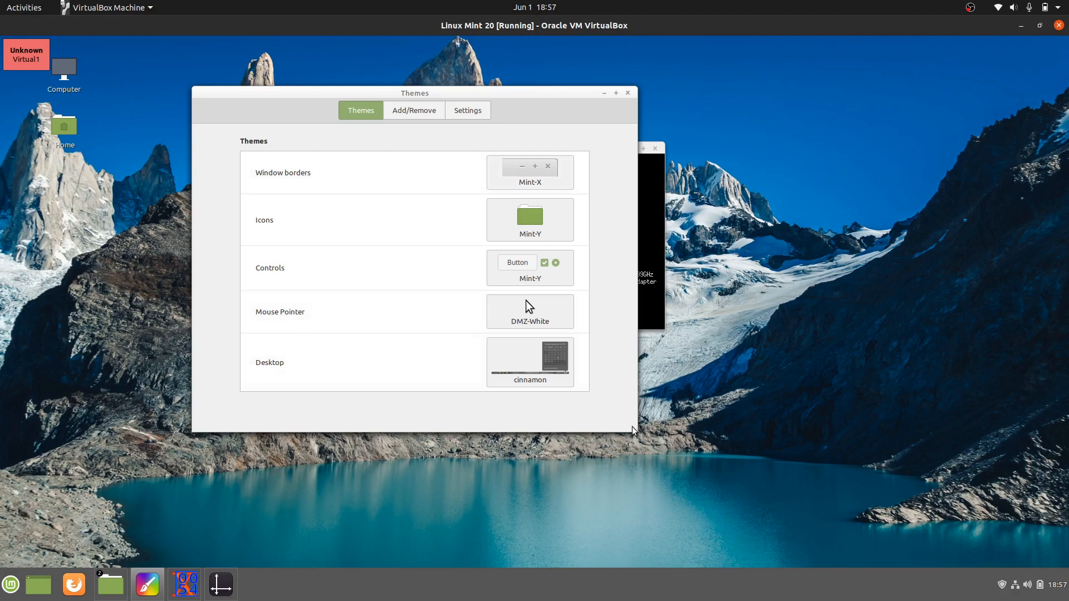
drag(633, 430, 832, 475)
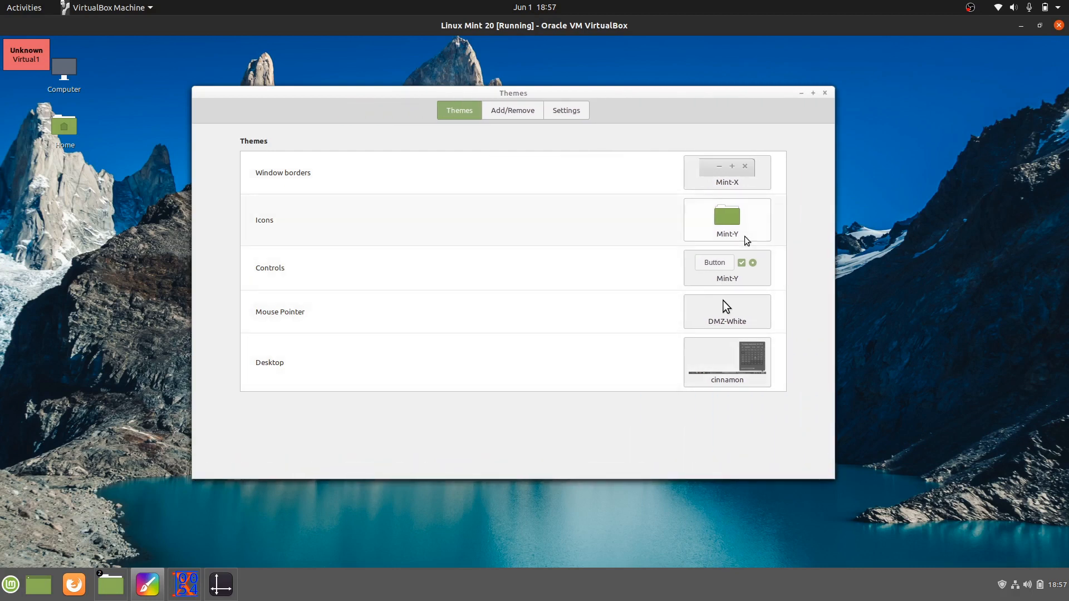
mouse_move(726, 192)
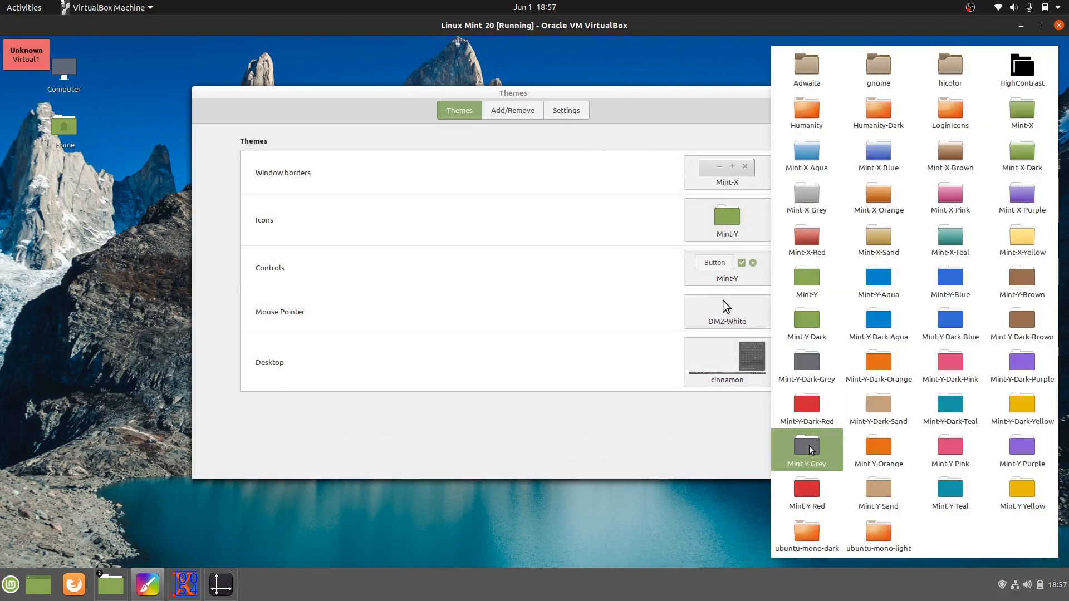
click(806, 446)
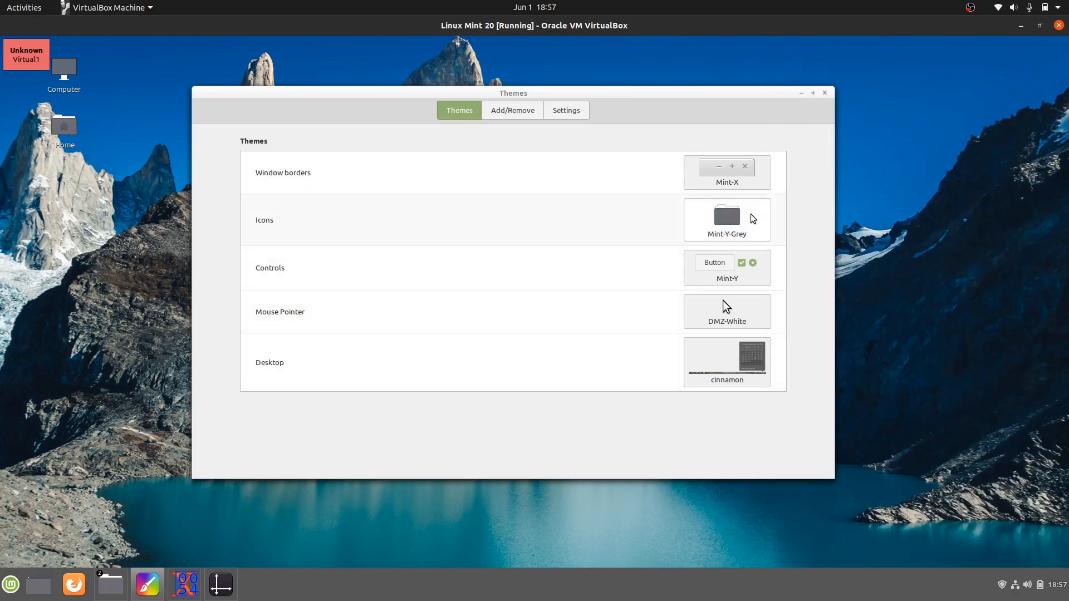
click(727, 219)
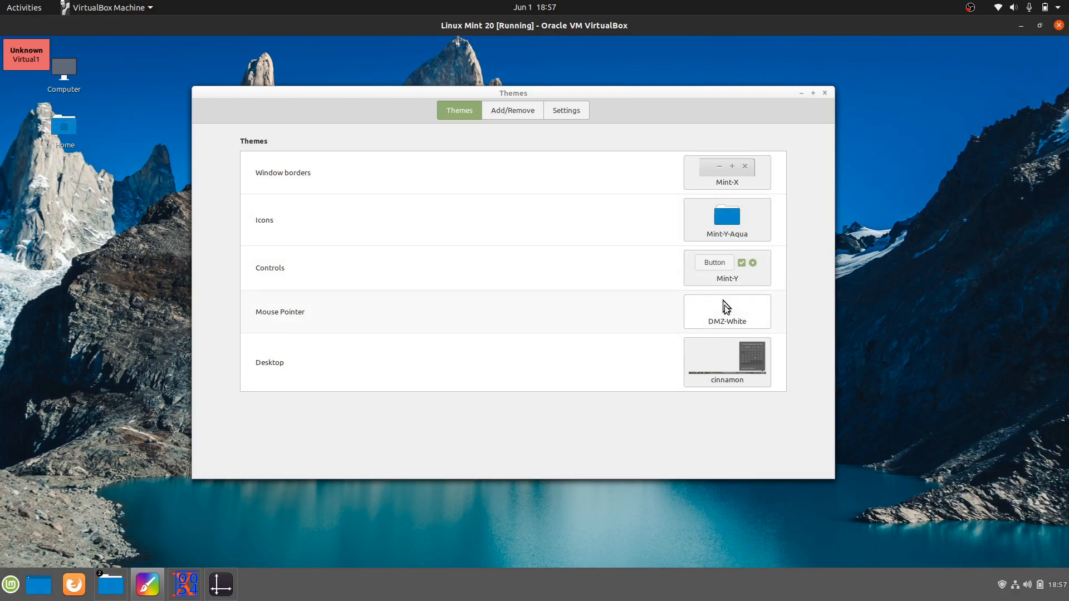
click(727, 268)
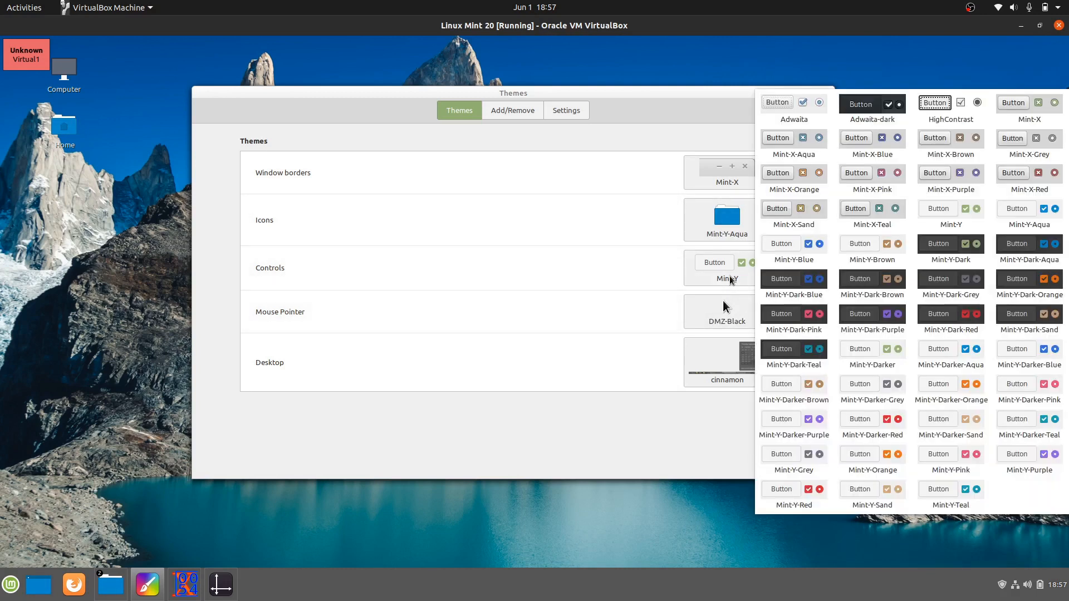
Apply Mint-Y-Dark-Blue controls and Mint-Y-Dark-Brown desktop themes, then drag the Themes window aside
click(793, 282)
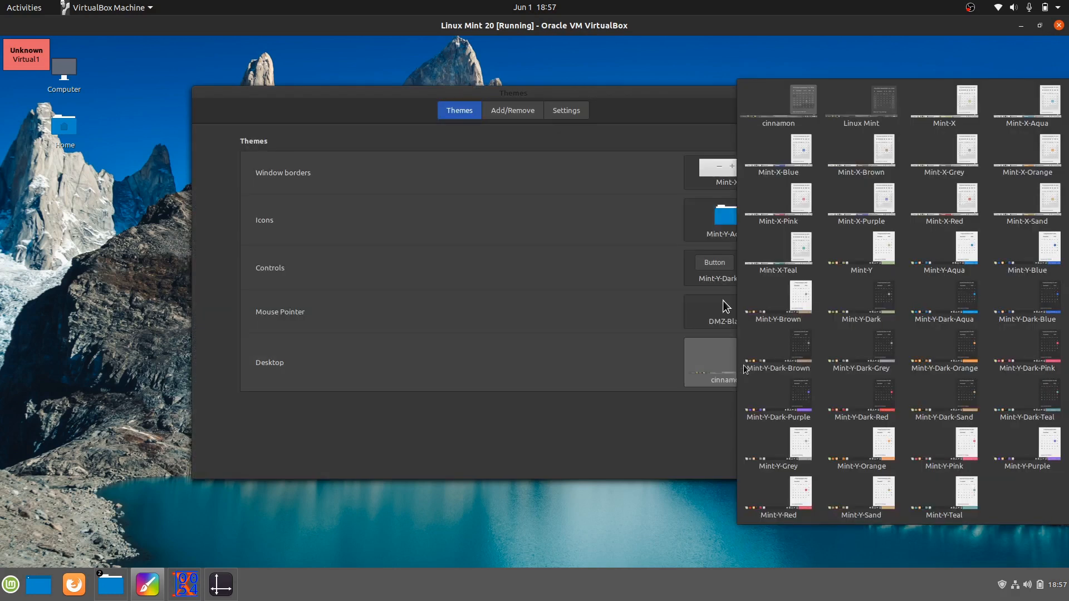
click(860, 396)
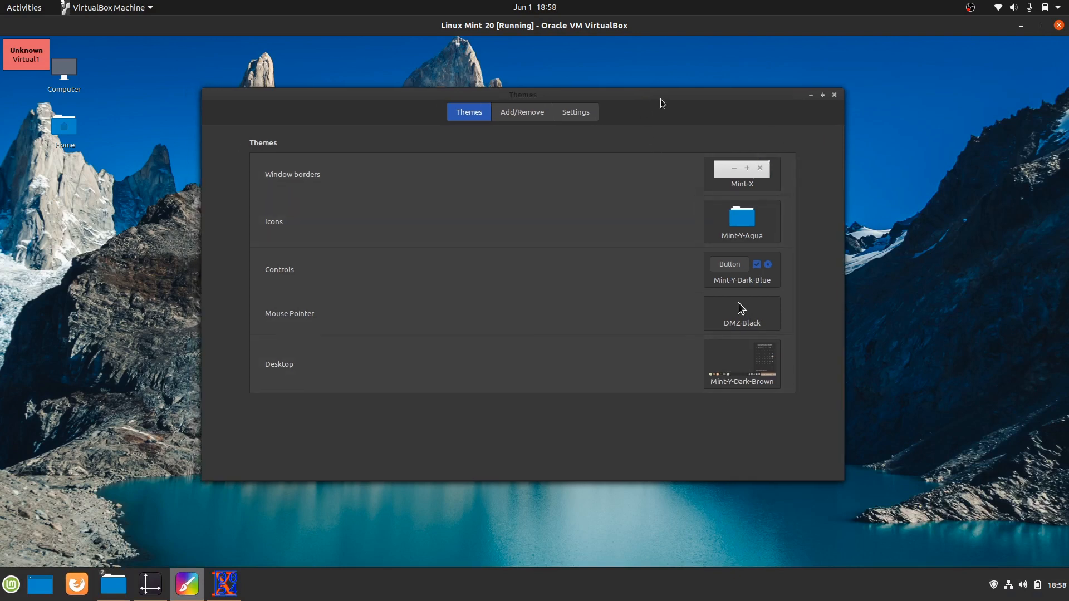
mouse_move(655, 98)
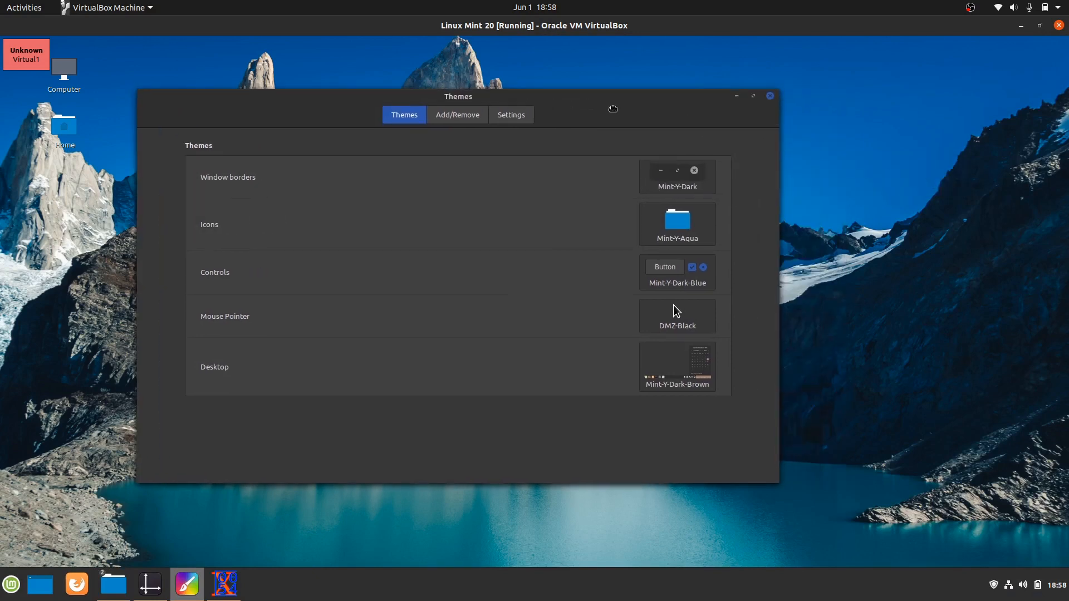
drag(459, 96, 610, 85)
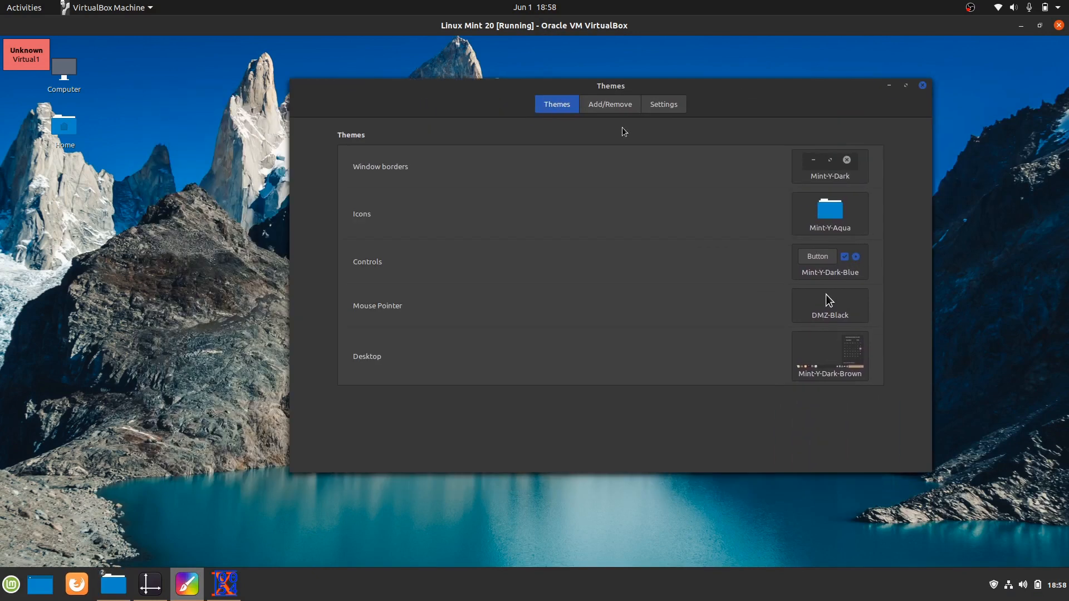
drag(610, 85, 491, 106)
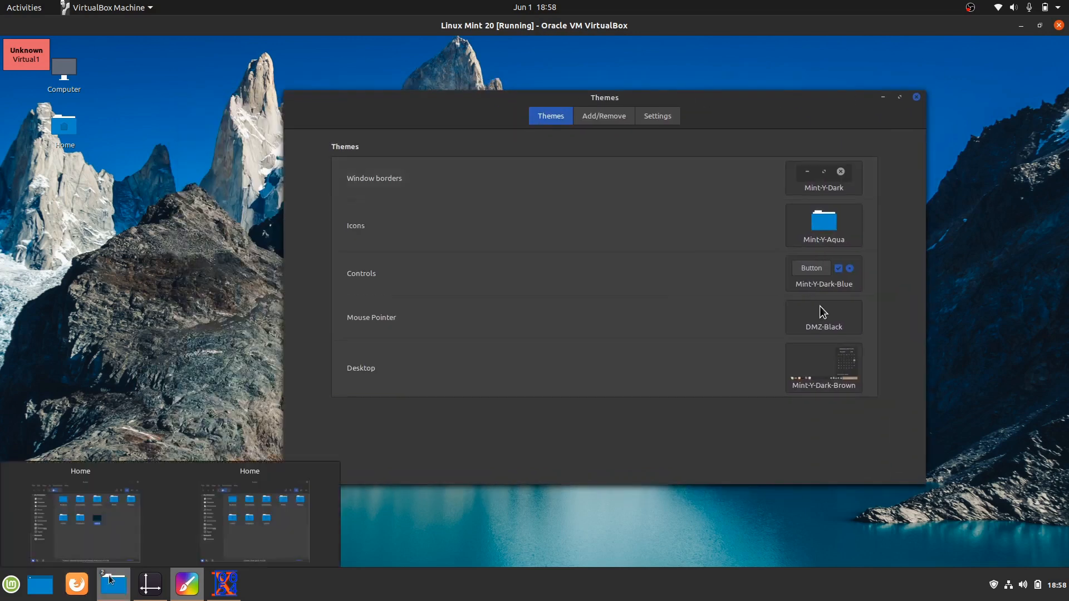
Bring up and reposition Nemo's dark Home window, then launch Display settings
click(113, 584)
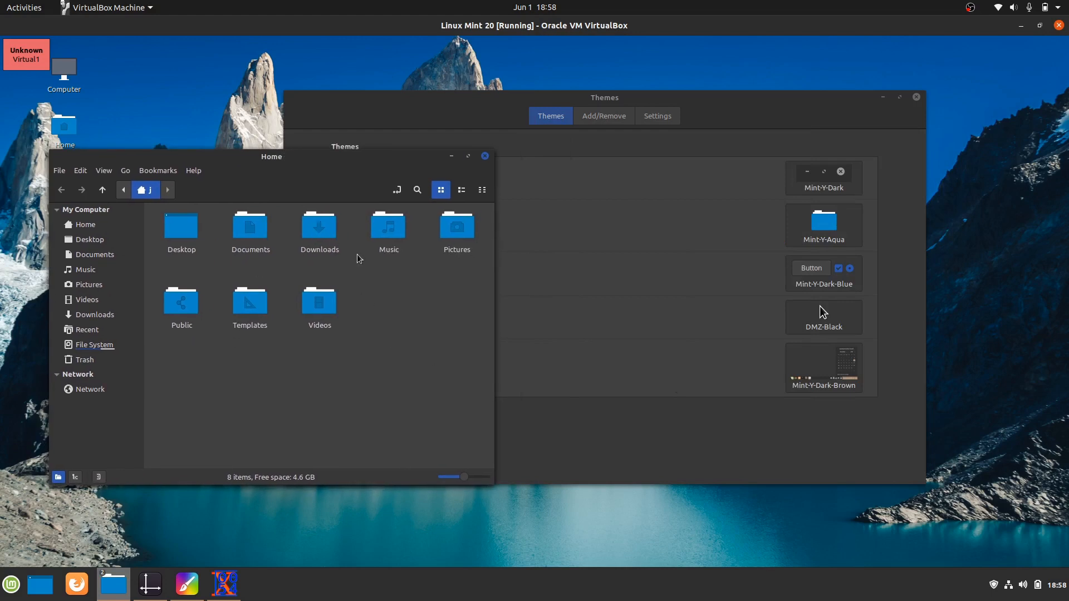
mouse_move(309, 203)
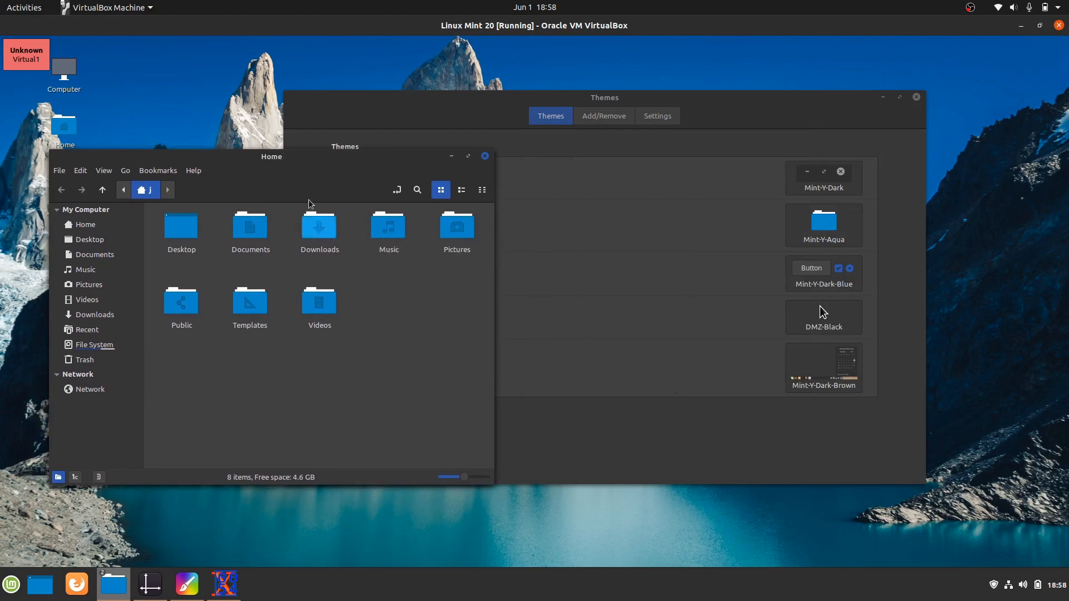
drag(271, 156, 304, 162)
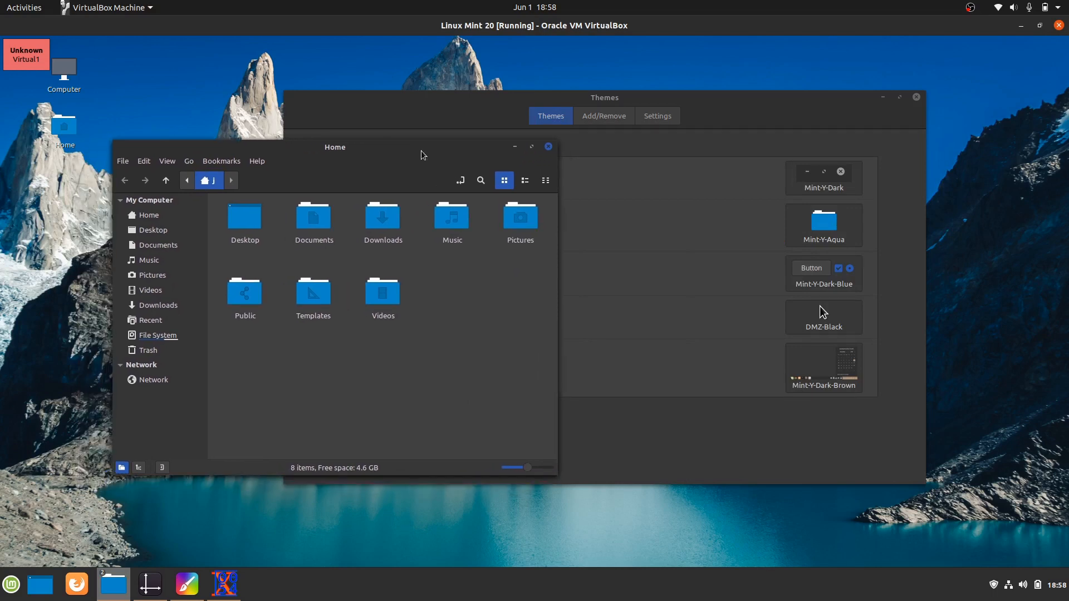
mouse_move(186, 583)
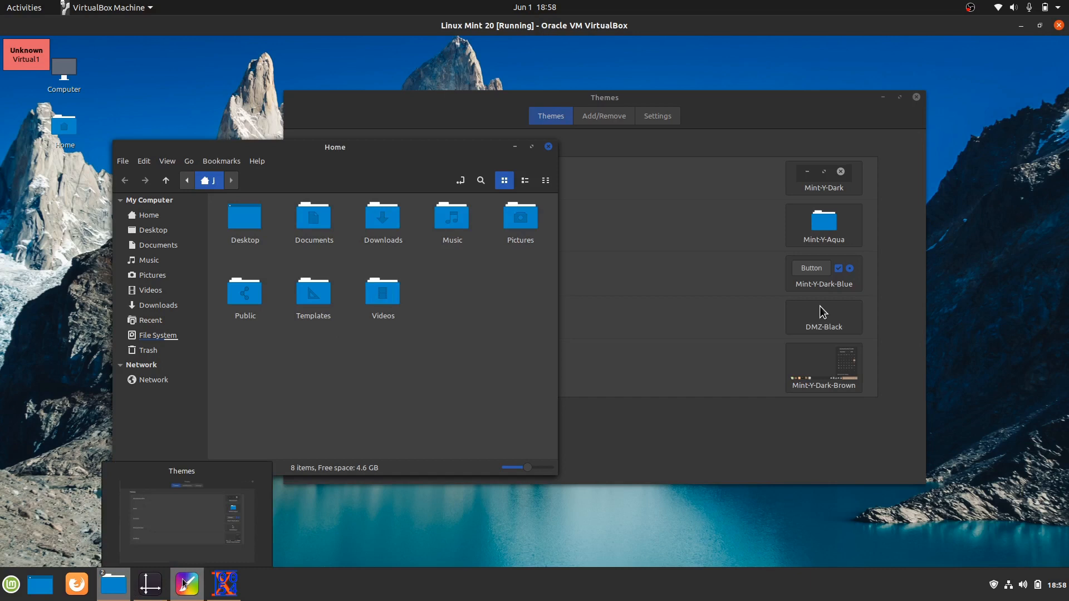
click(547, 147)
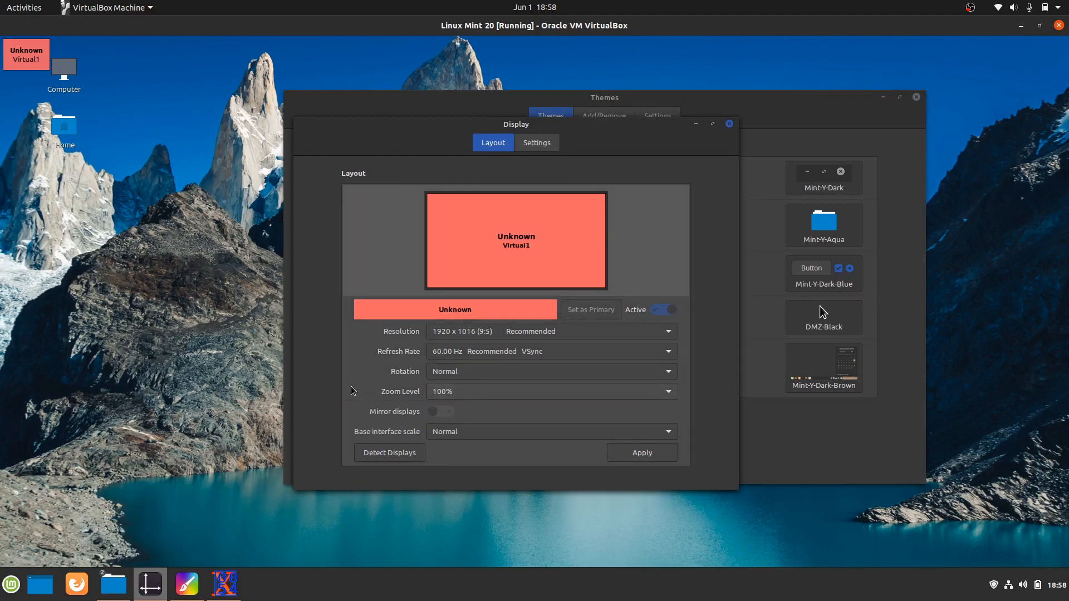
Review the Display settings layout, then close the Display window
click(552, 391)
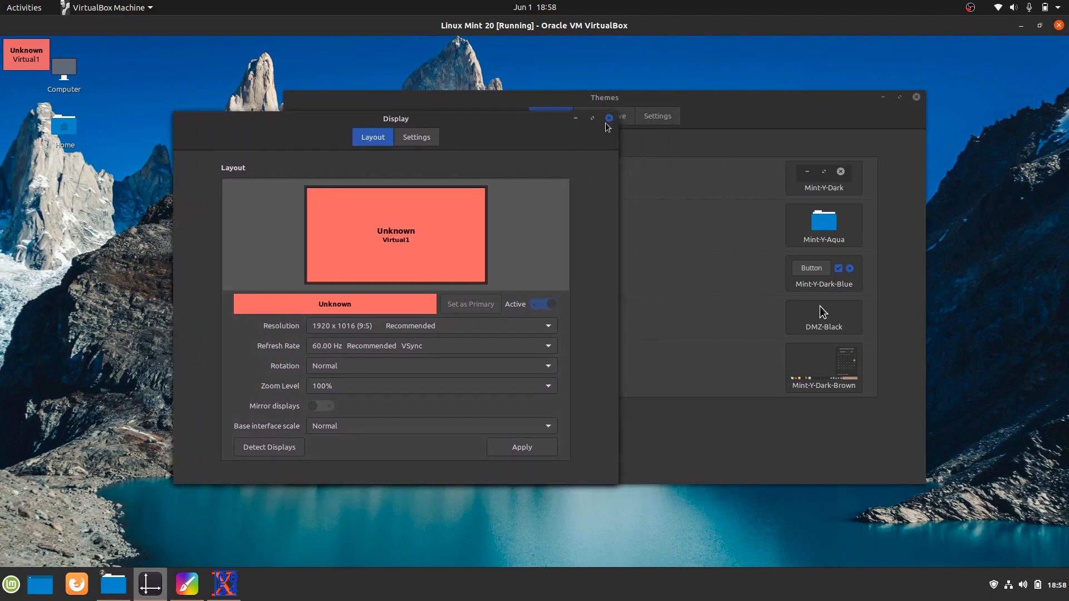
click(609, 117)
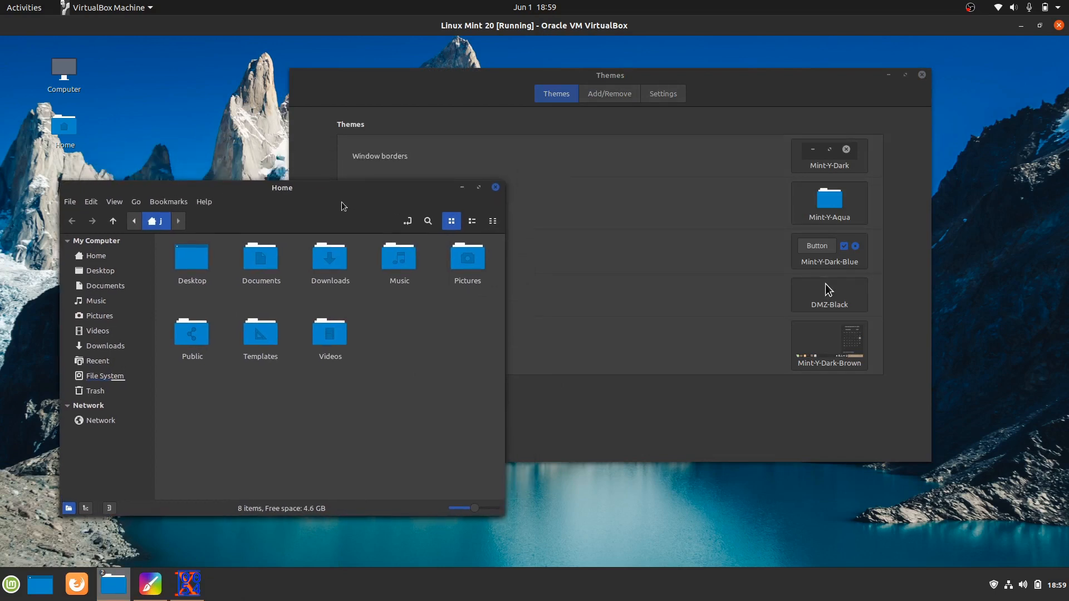
mouse_move(463, 203)
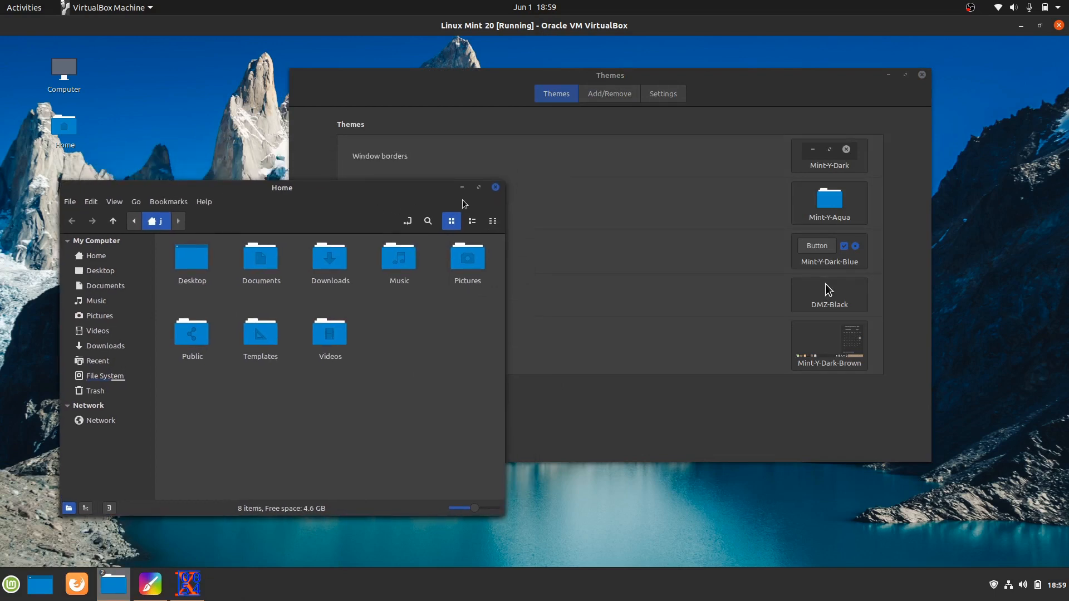
mouse_move(389, 194)
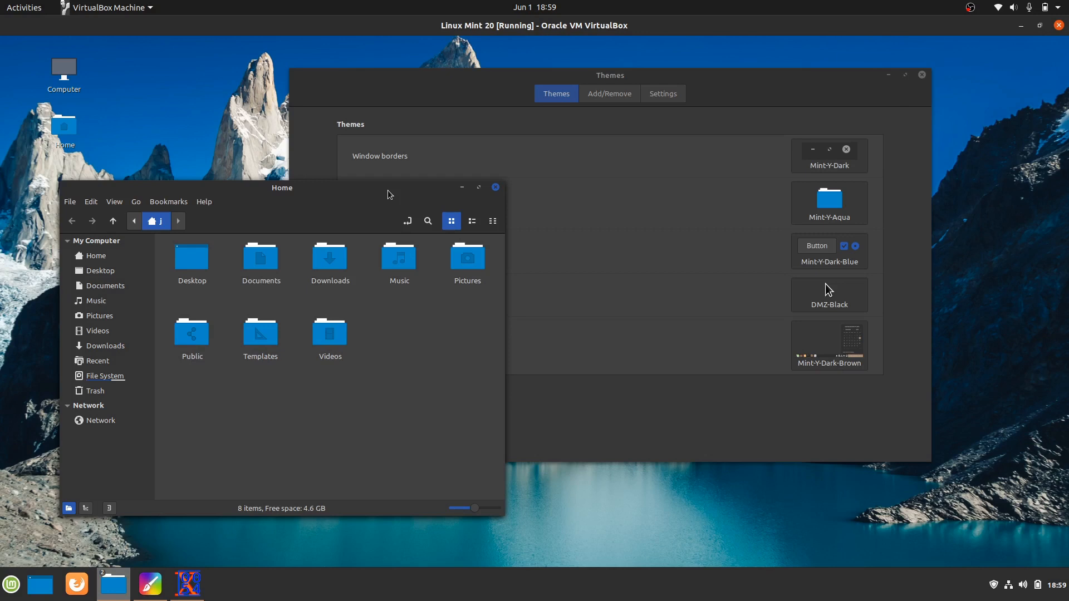
drag(282, 187, 523, 154)
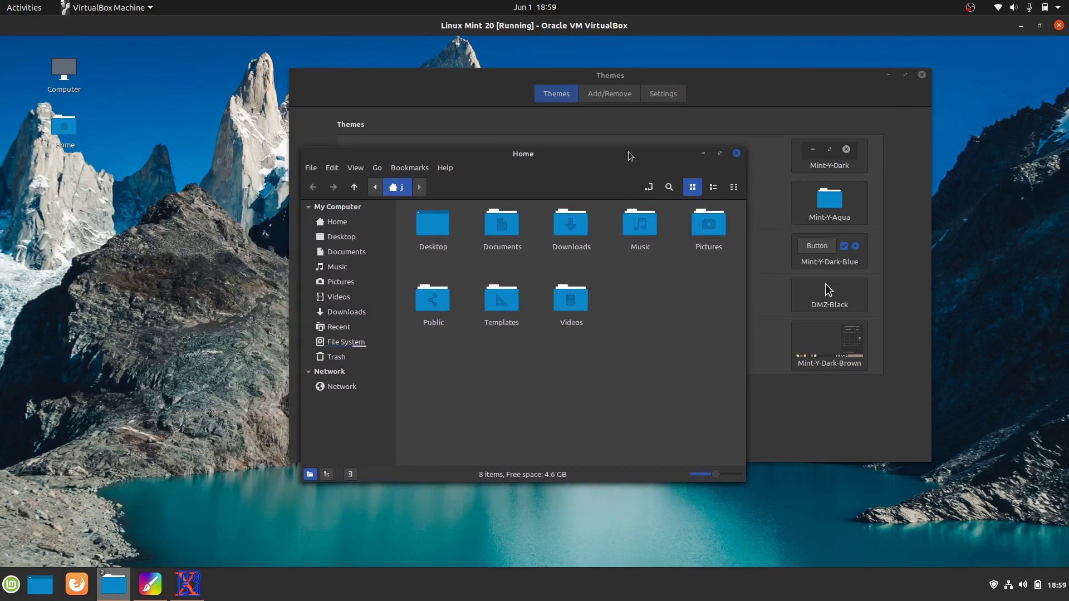